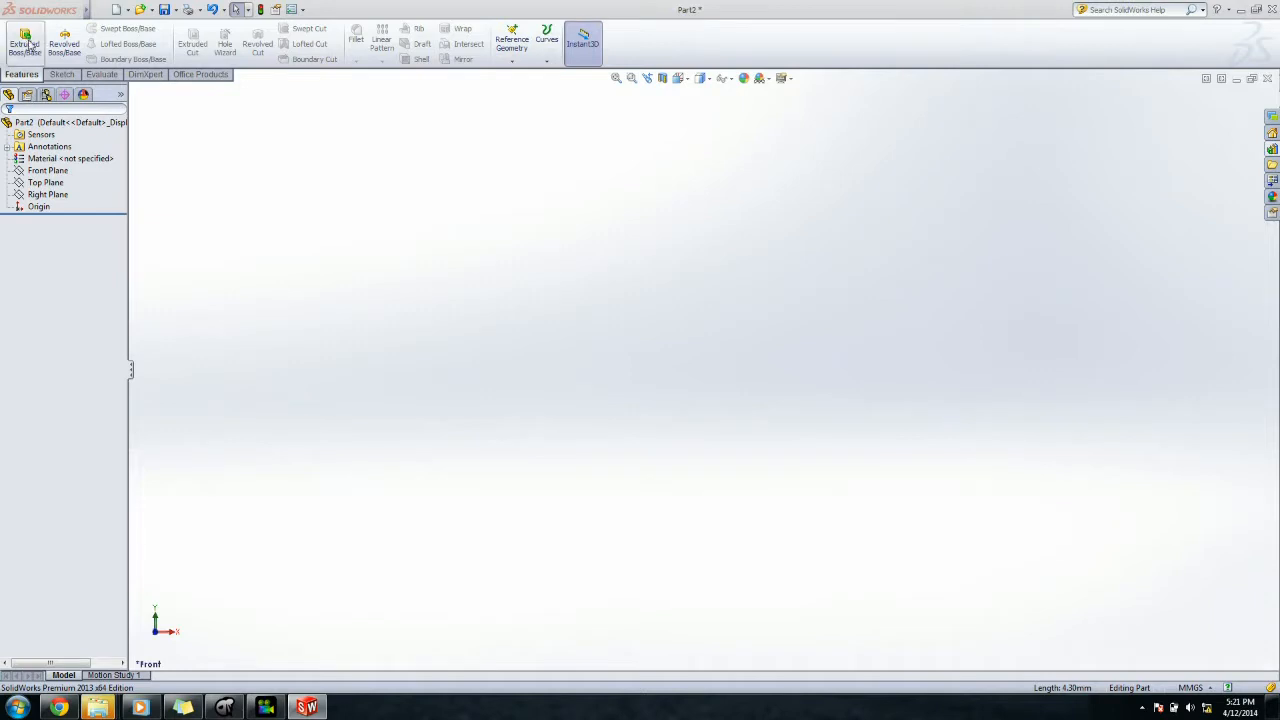
Sketch a straight slot dimensioned 3.7 on the Front Plane for the flange base
{"action": "left_click", "coordinate": [24, 40]}
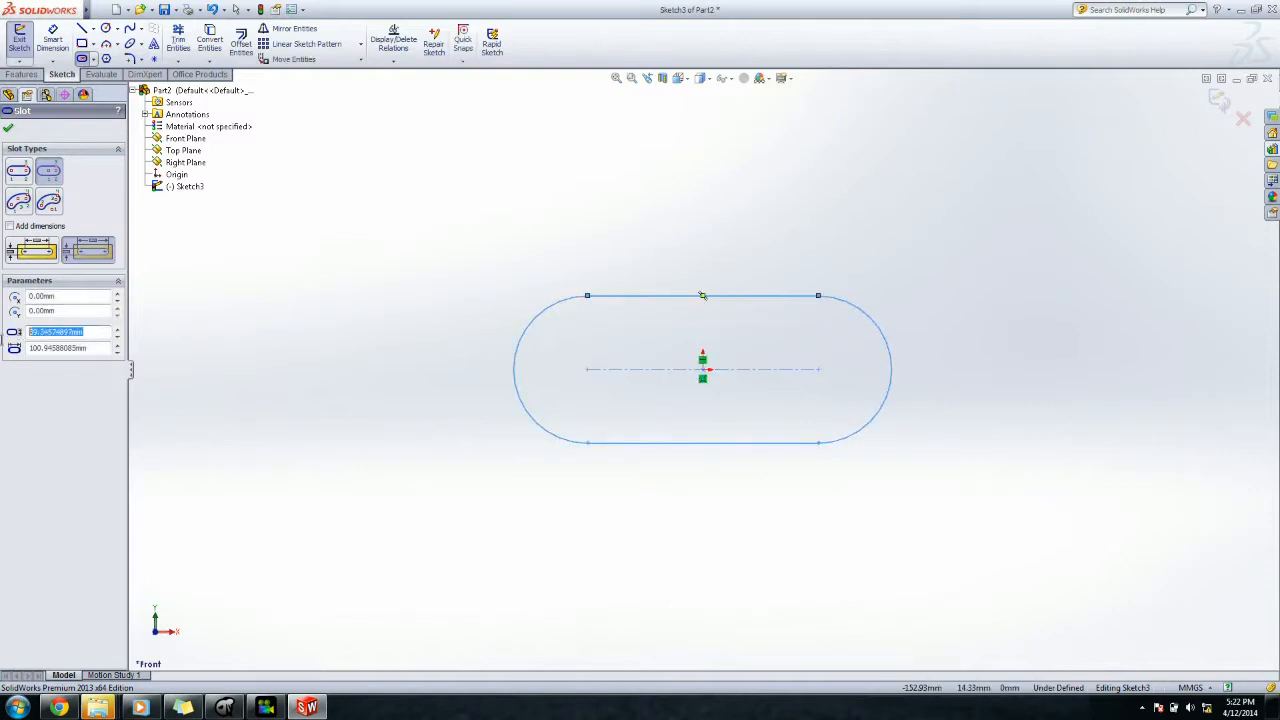
{"action": "type", "text": "3.7"}
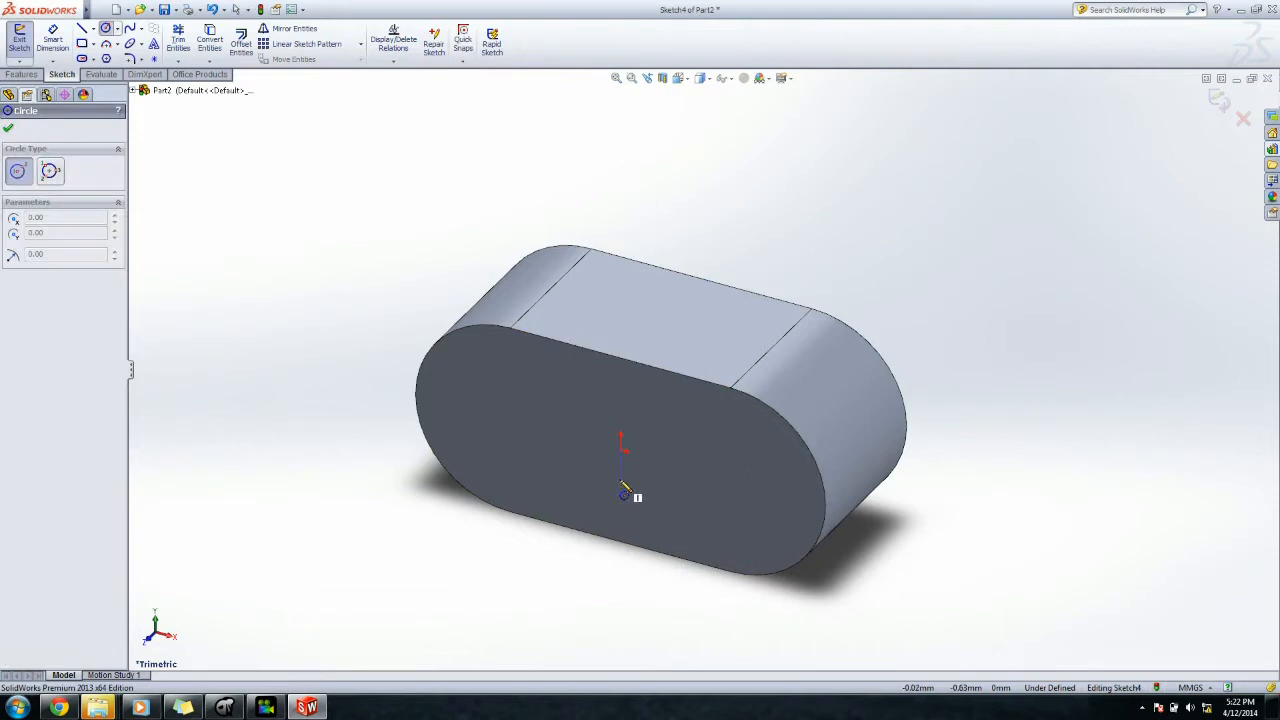
Extrude a circle on the base face into a blind, merged cylindrical button
{"action": "left_click_drag", "start_coordinate": [624, 444], "coordinate": [680, 410]}
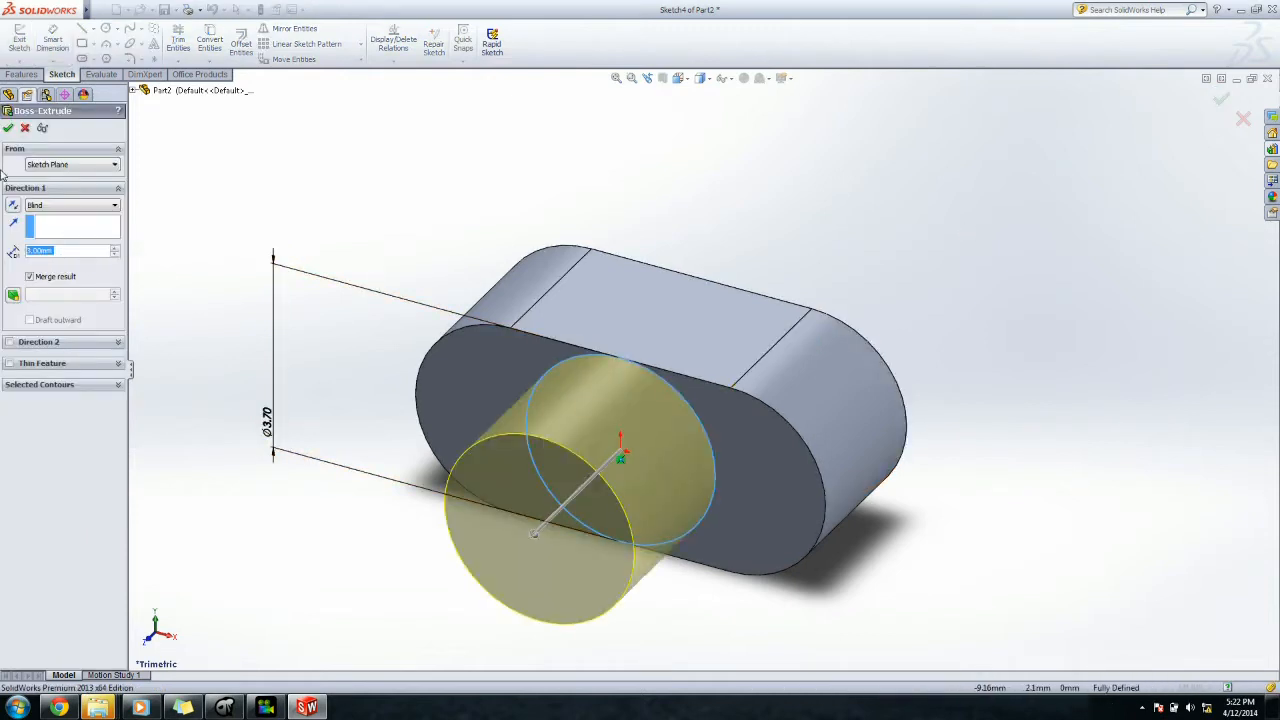
{"action": "mouse_move", "coordinate": [8, 132]}
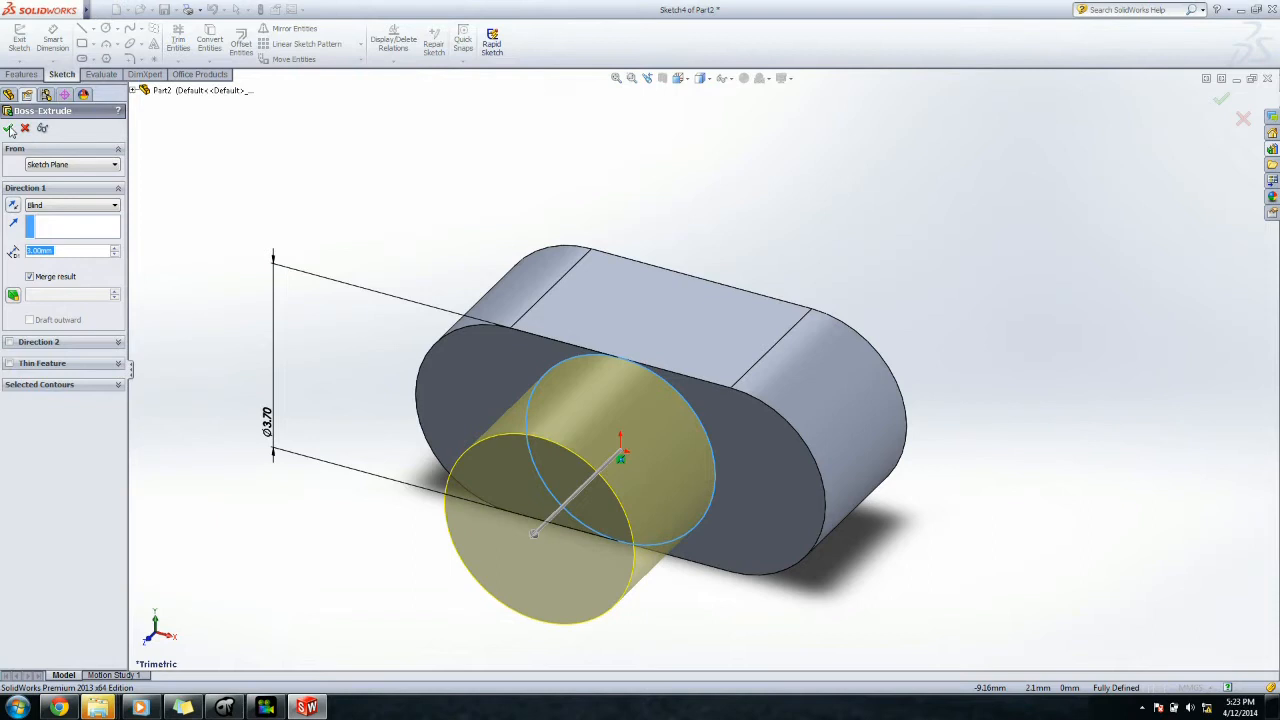
{"action": "mouse_move", "coordinate": [764, 228]}
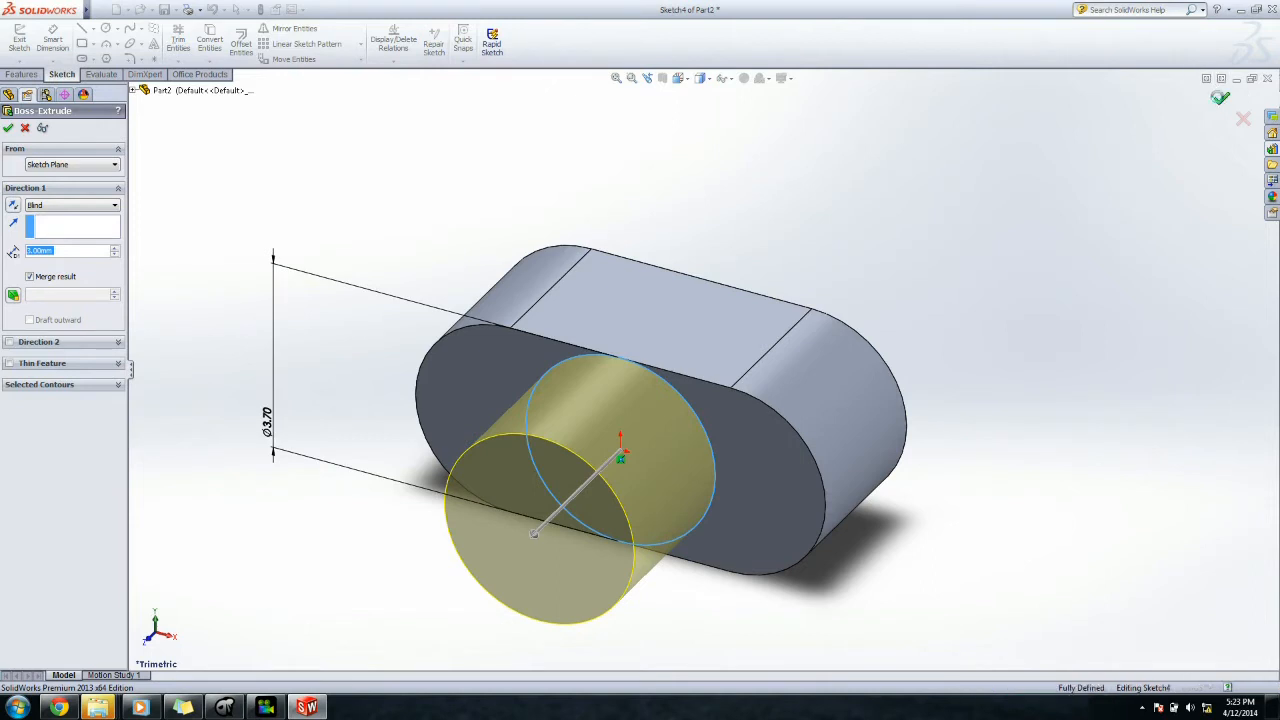
{"action": "left_click", "coordinate": [8, 136]}
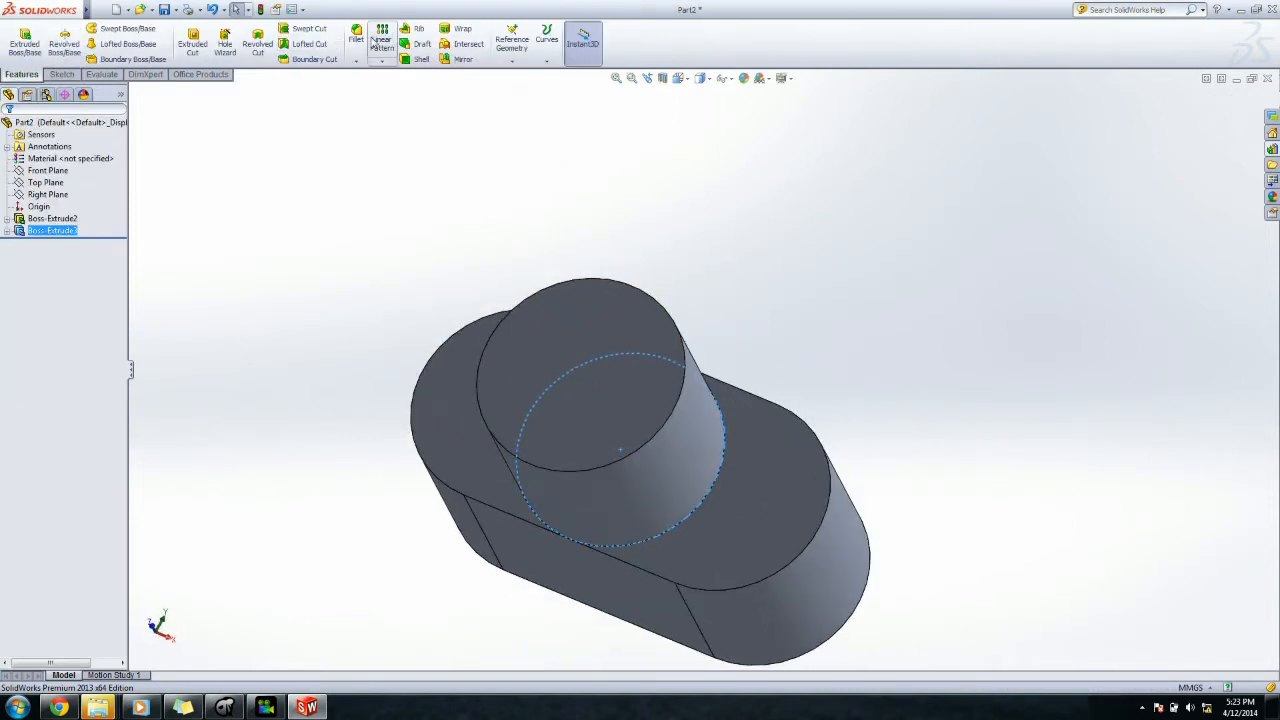
Fillet the top circular edge of the cylindrical button
{"action": "left_click", "coordinate": [356, 40]}
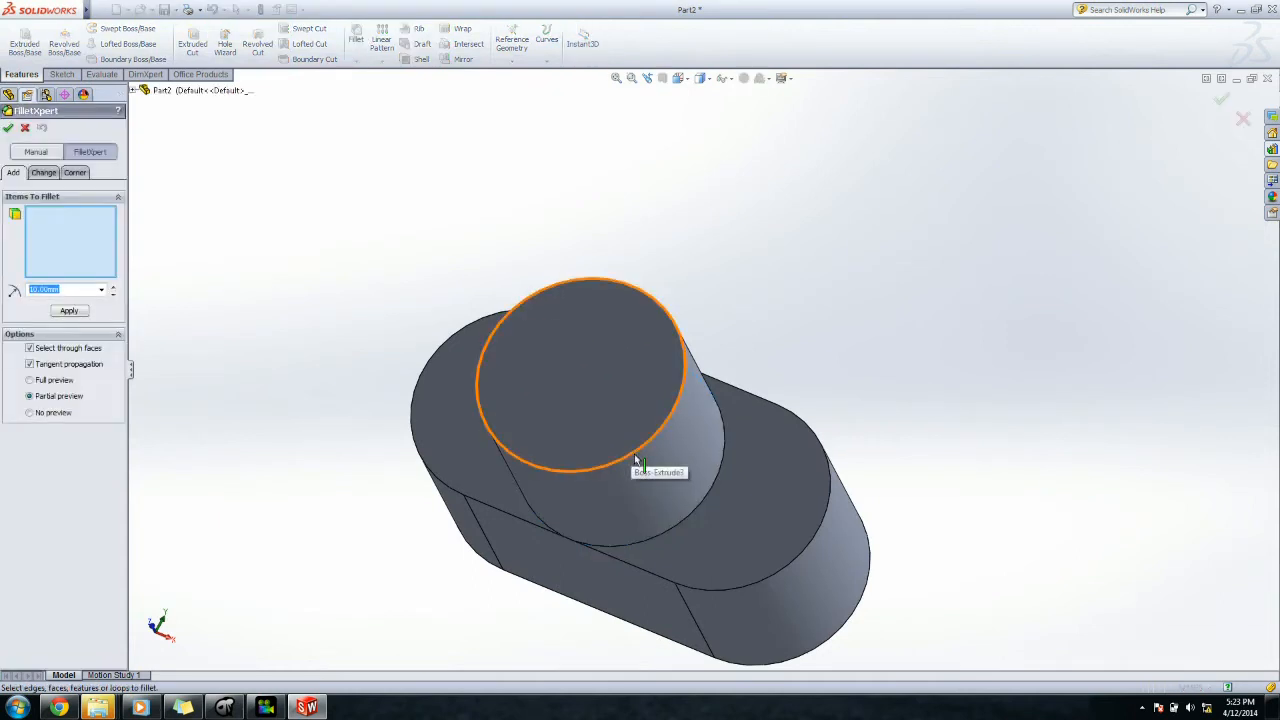
{"action": "left_click", "coordinate": [636, 462]}
{"action": "type", "text": "0.5"}
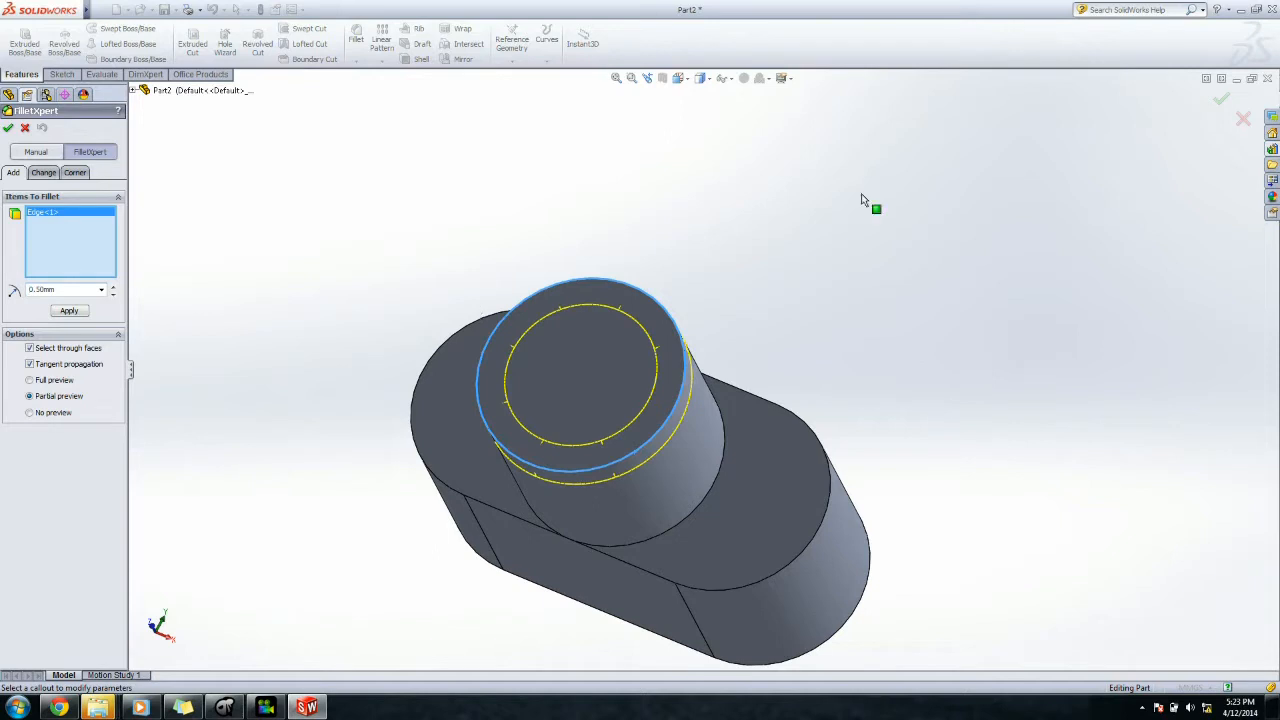
{"action": "left_click", "coordinate": [8, 132]}
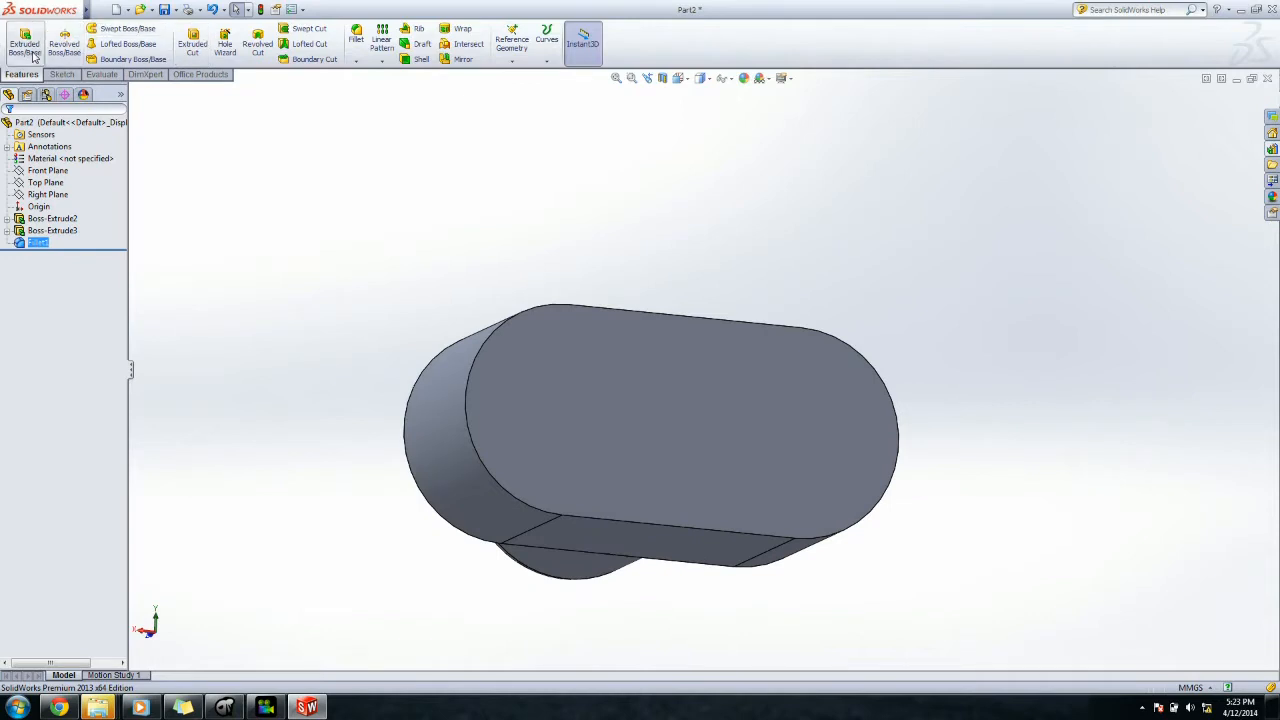
{"action": "mouse_move", "coordinate": [24, 40]}
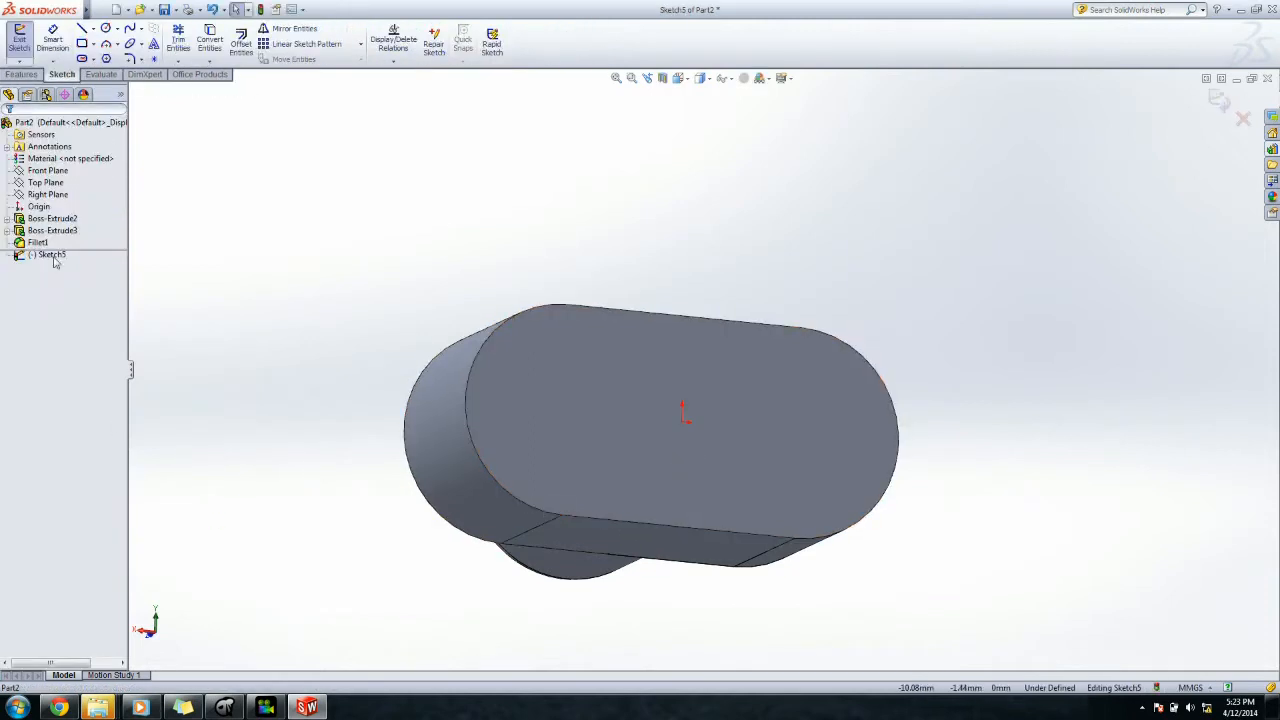
{"action": "mouse_move", "coordinate": [88, 44]}
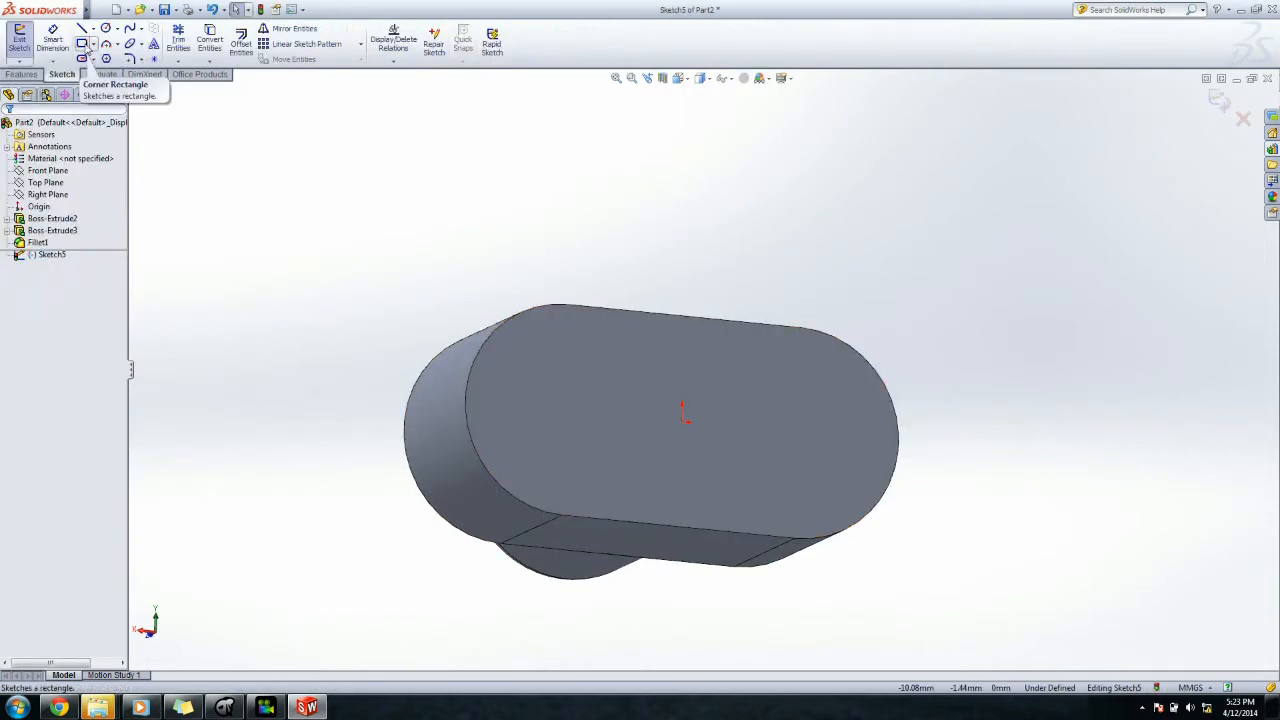
Cut a center-rectangle notch blind into the underside of the slot base
{"action": "left_click", "coordinate": [100, 44]}
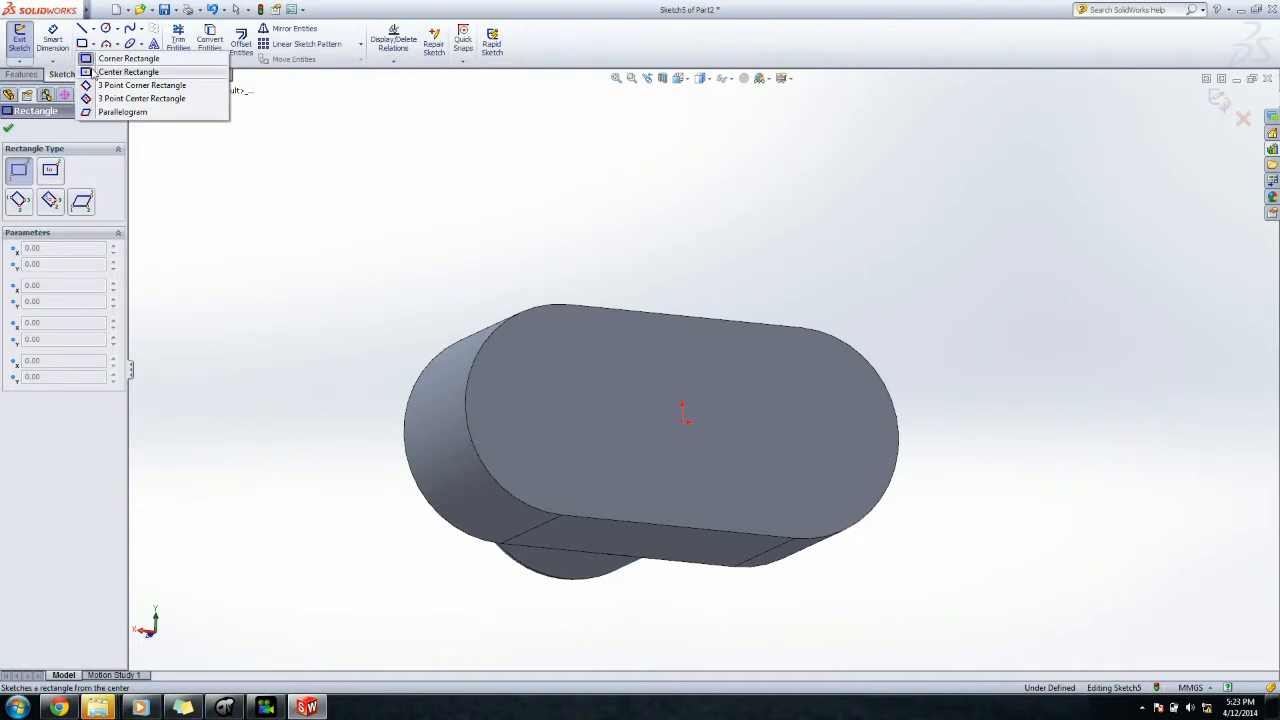
{"action": "left_click", "coordinate": [120, 72]}
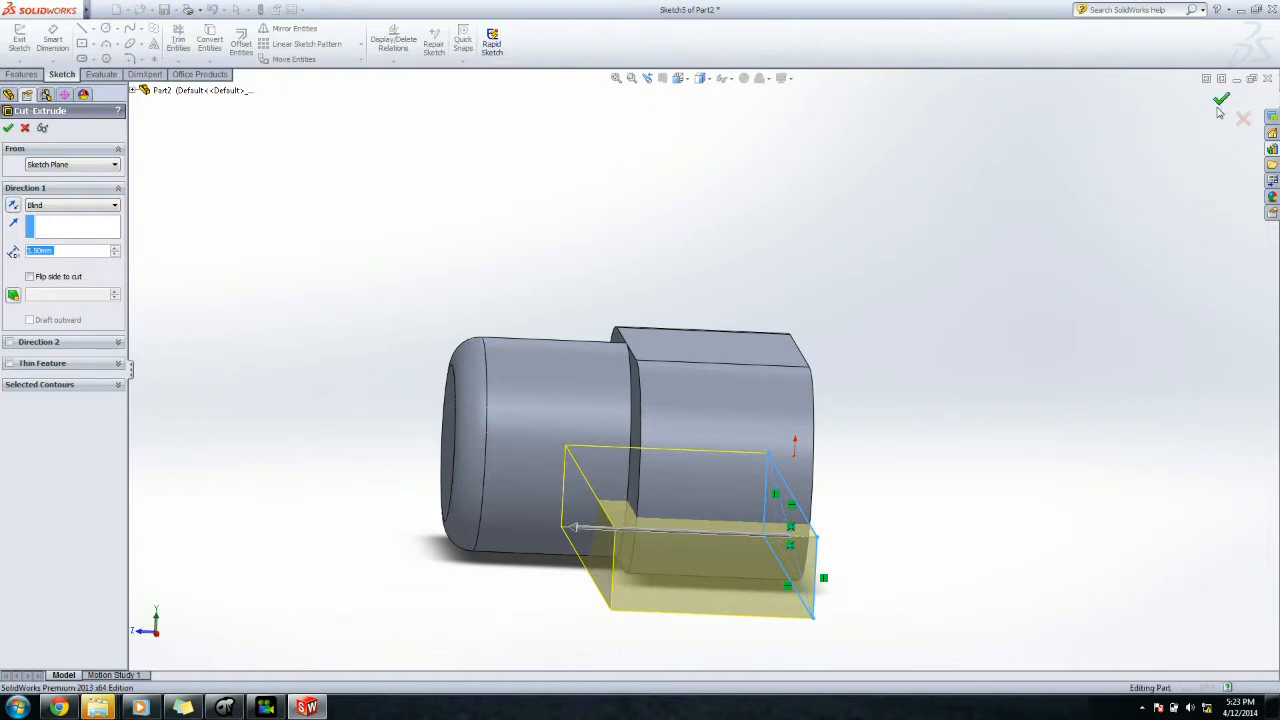
{"action": "left_click", "coordinate": [1220, 100]}
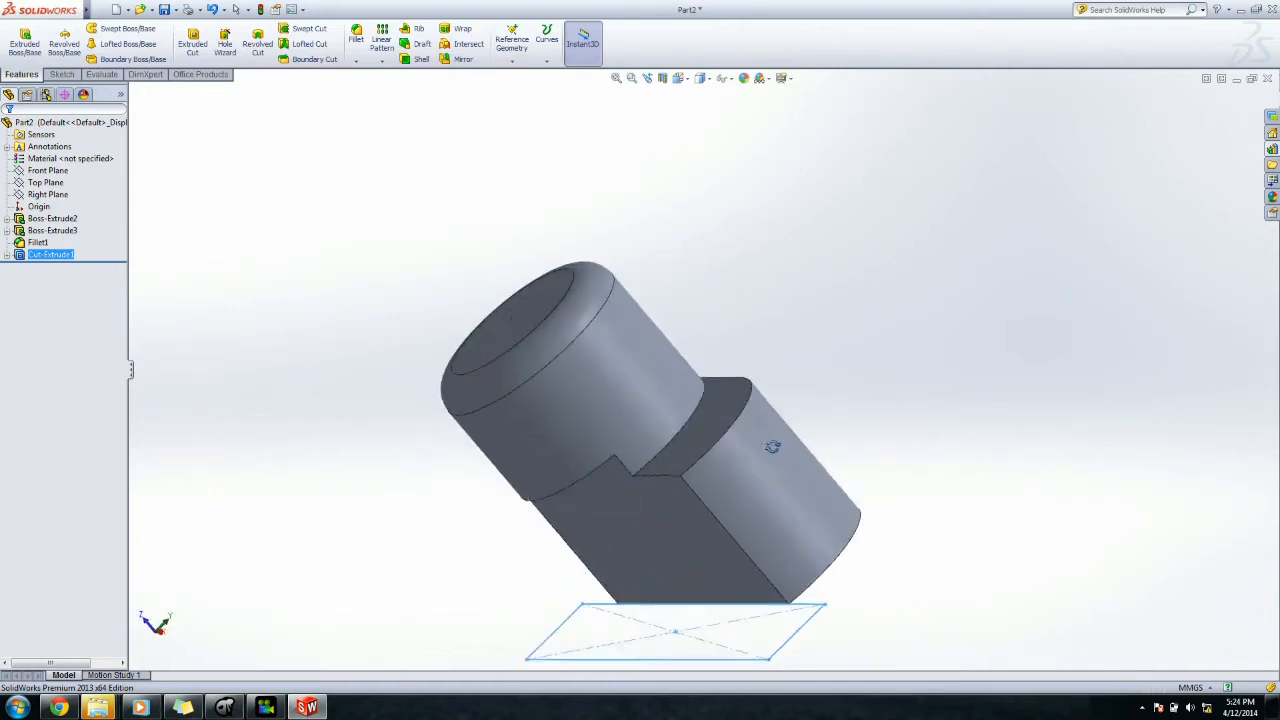
{"action": "left_click_drag", "start_coordinate": [772, 446], "coordinate": [862, 482]}
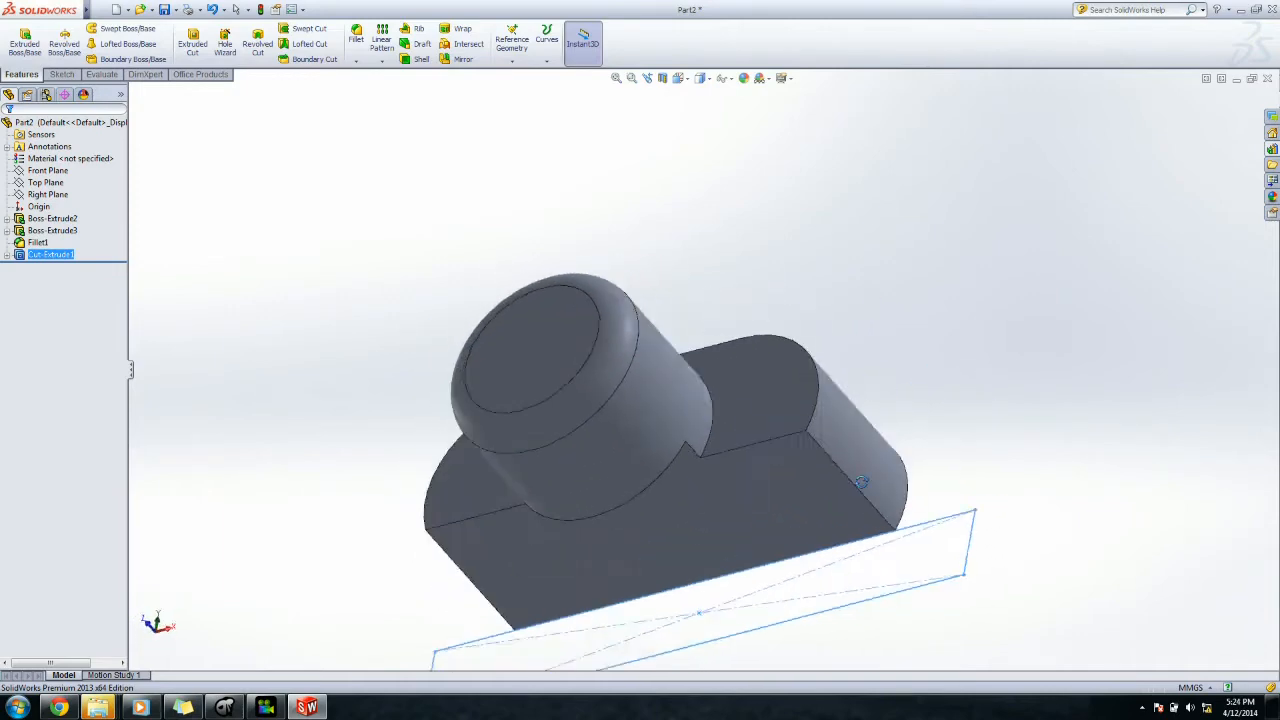